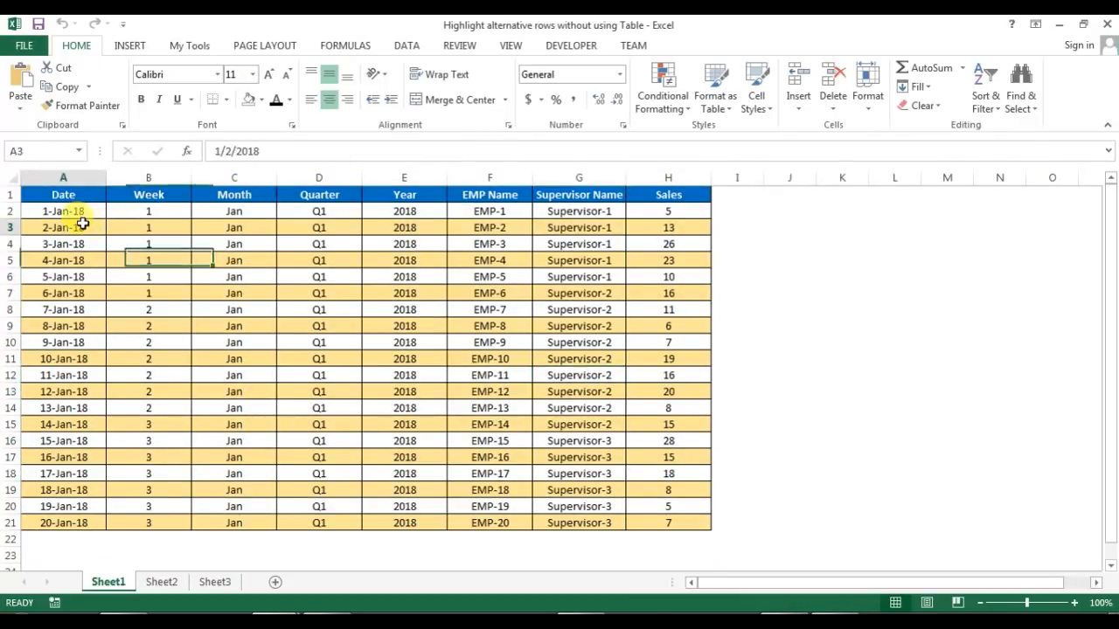
# - Enable filters on the headers and browse the Sales and EMP Name sort options
pyautogui.click(667, 194)
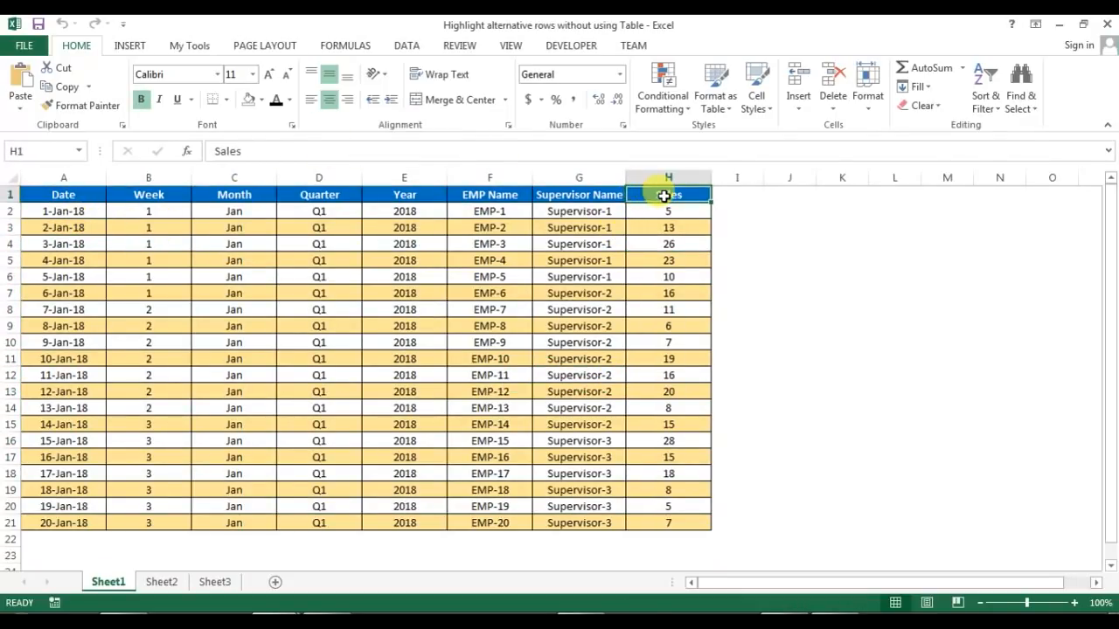
pyautogui.press('Ctrl+Shift+L')
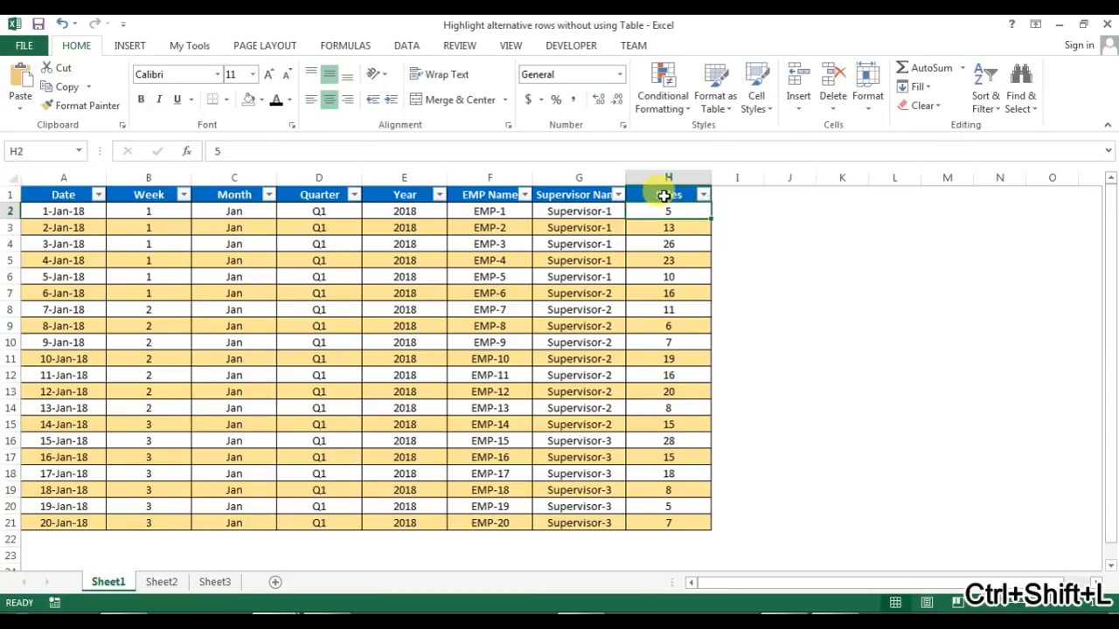
pyautogui.click(703, 194)
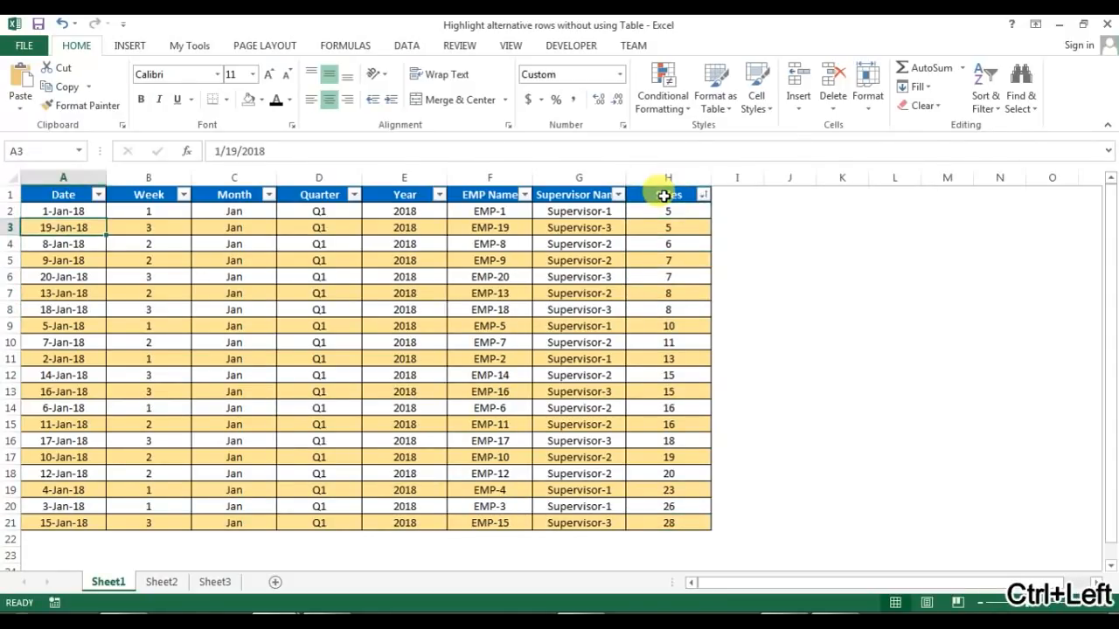
pyautogui.click(184, 194)
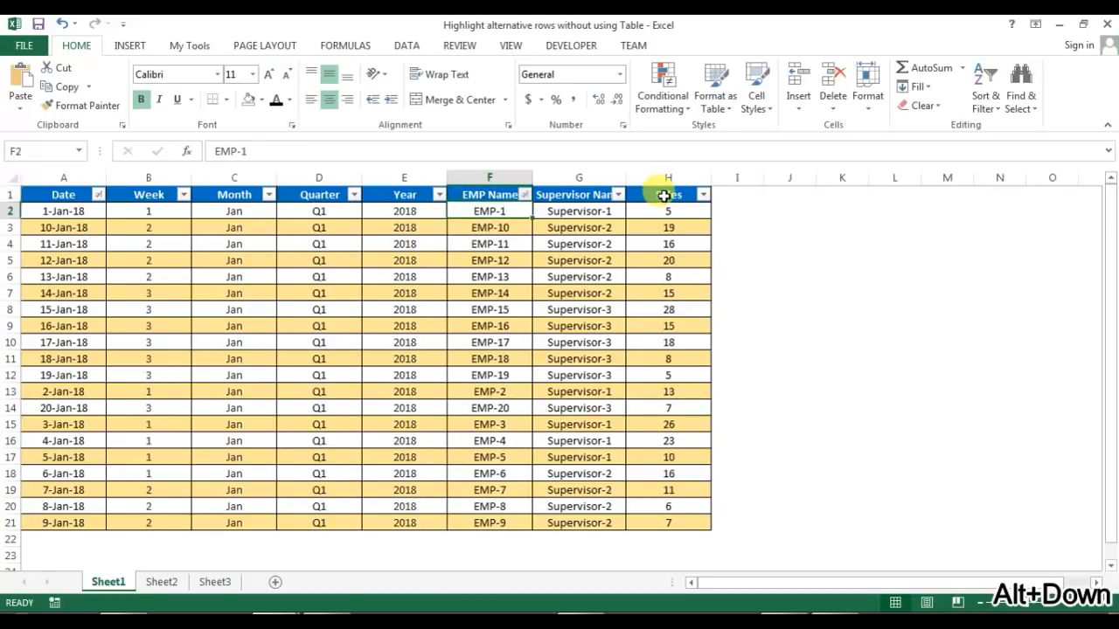
# - Sort the data by Sales smallest to largest, then remove the filters
pyautogui.click(703, 194)
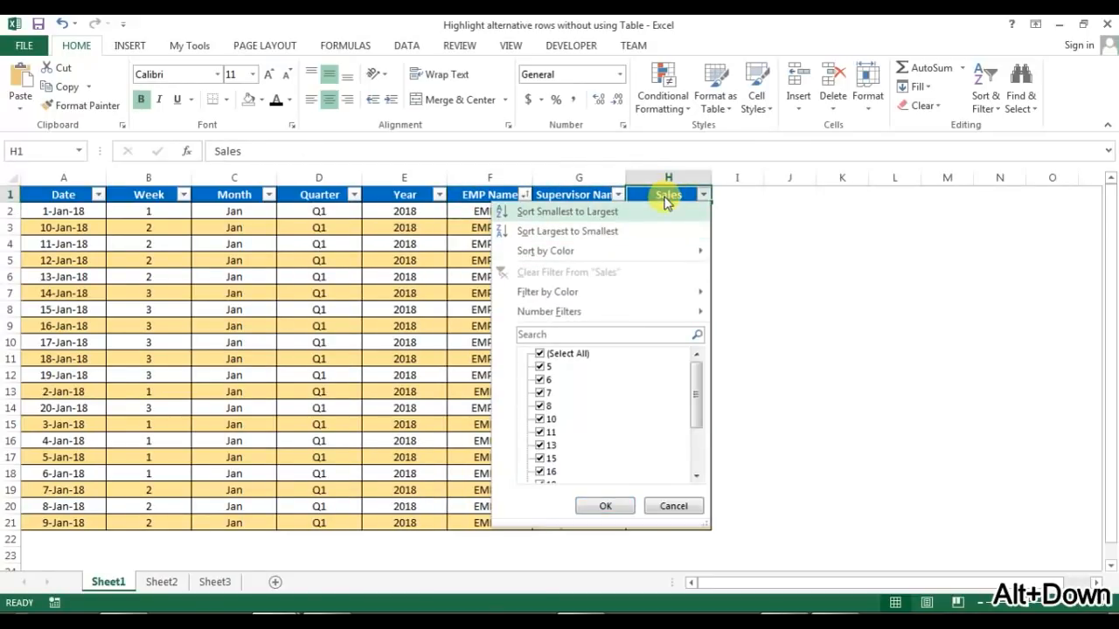
pyautogui.click(567, 211)
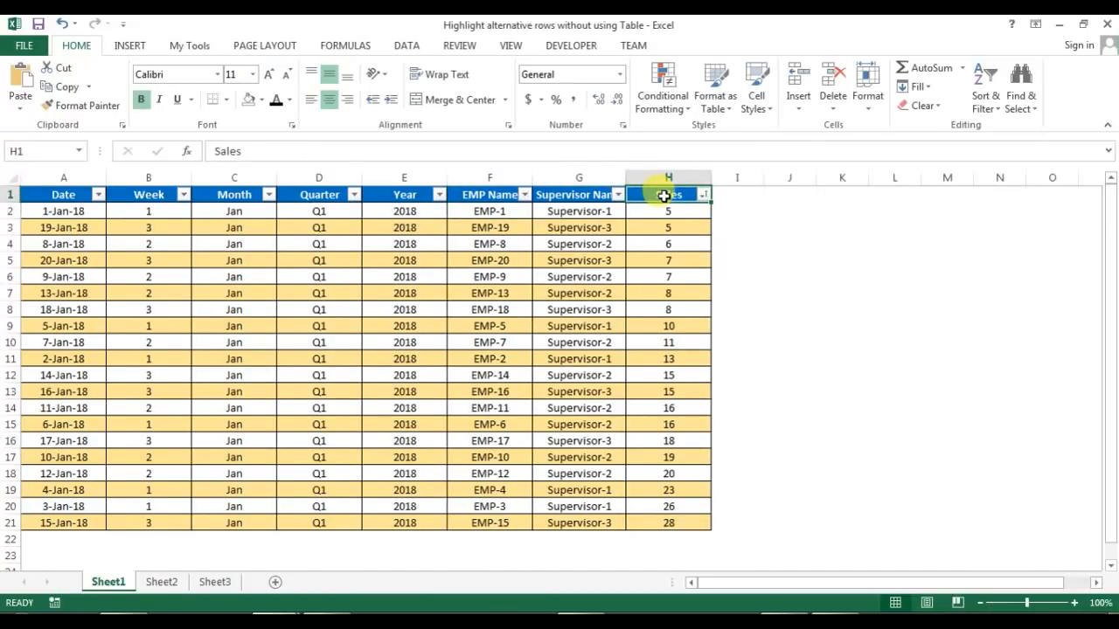
pyautogui.press('Ctrl+Shift+L')
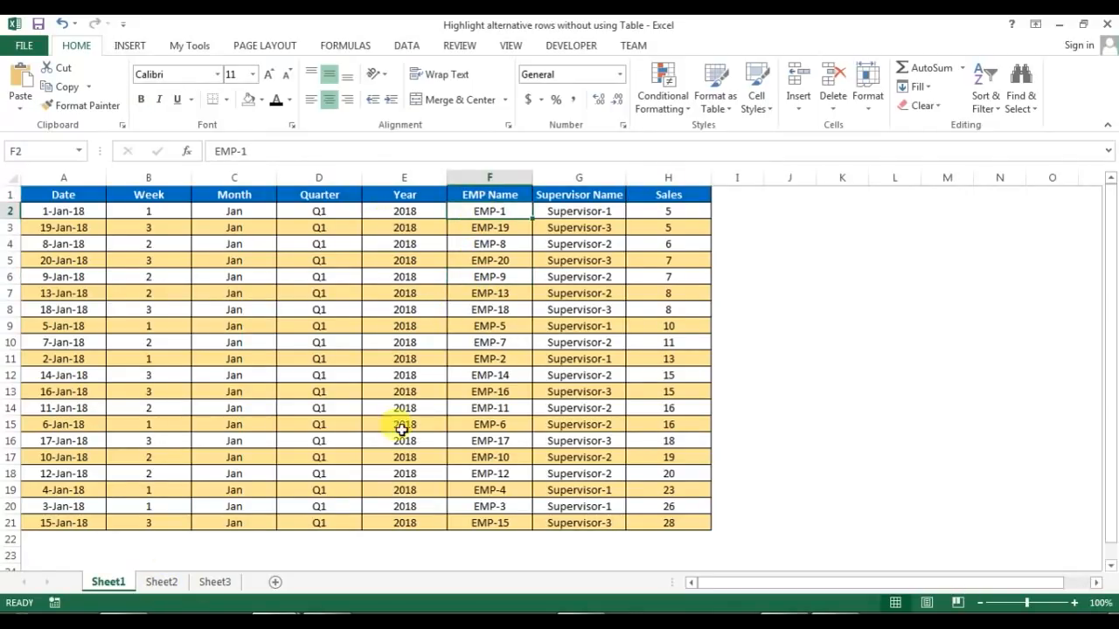
pyautogui.moveTo(189, 542)
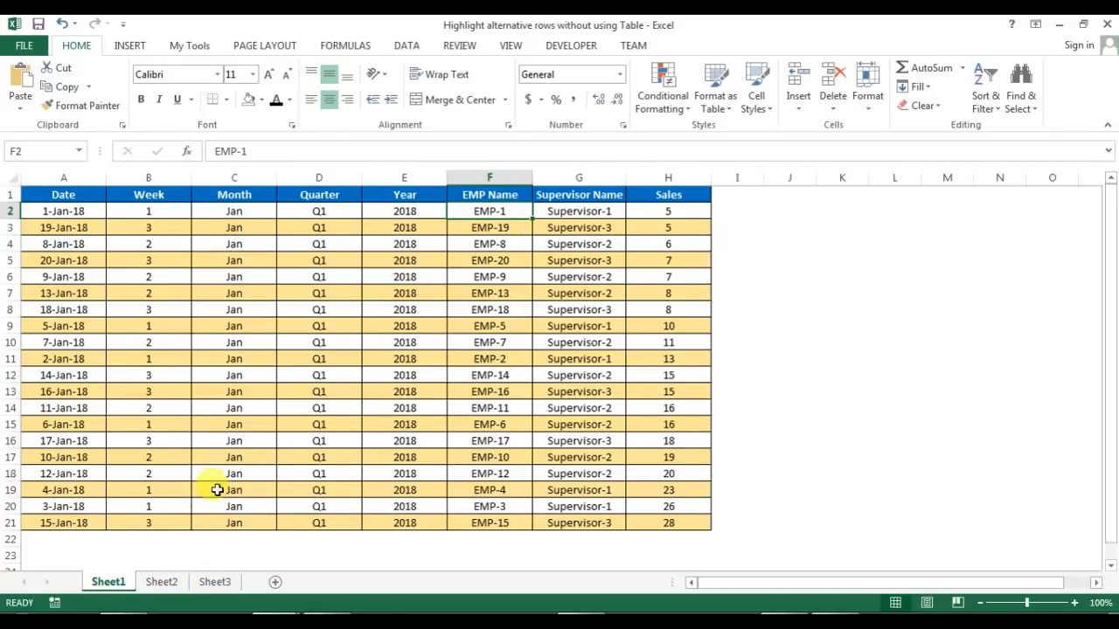
# - Convert Sheet3's selected employee sales range into a table with headers
pyautogui.click(213, 580)
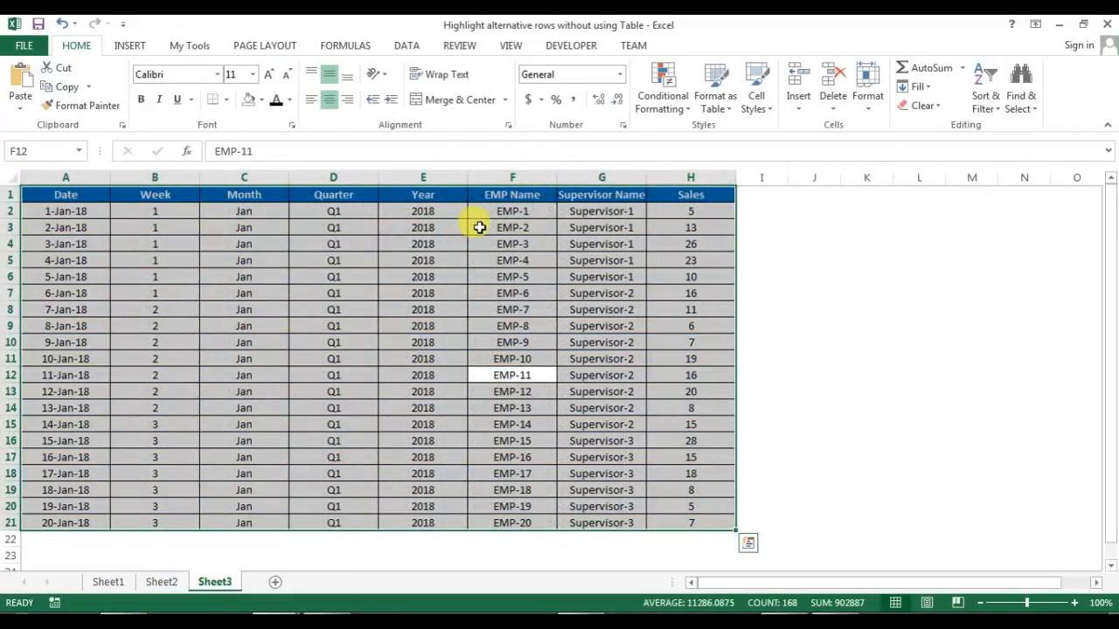
pyautogui.click(512, 227)
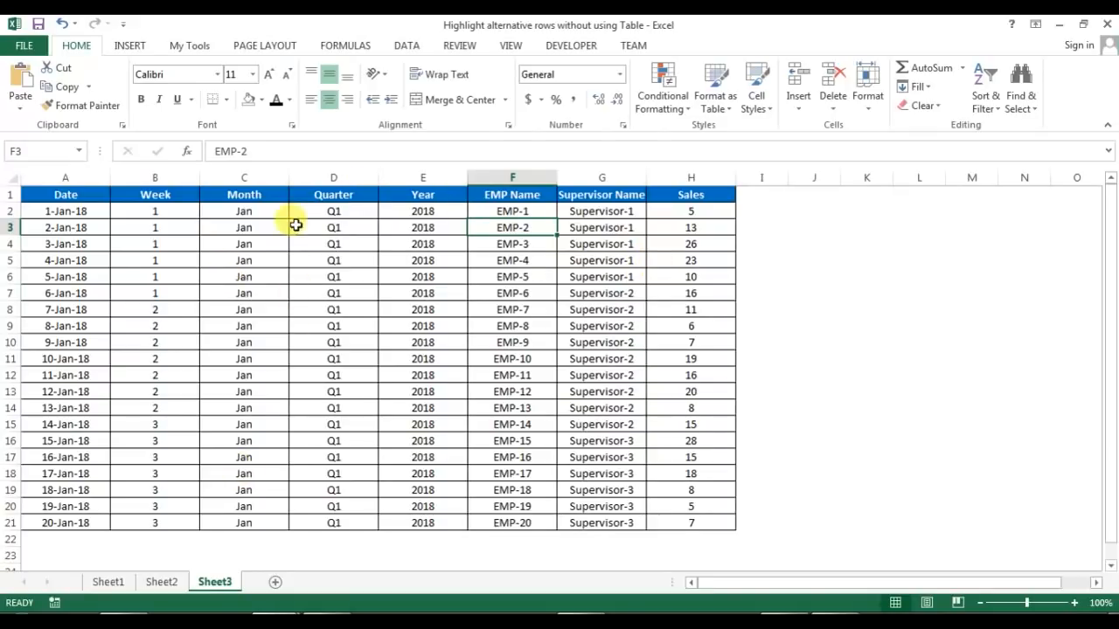
pyautogui.press('Ctrl+A')
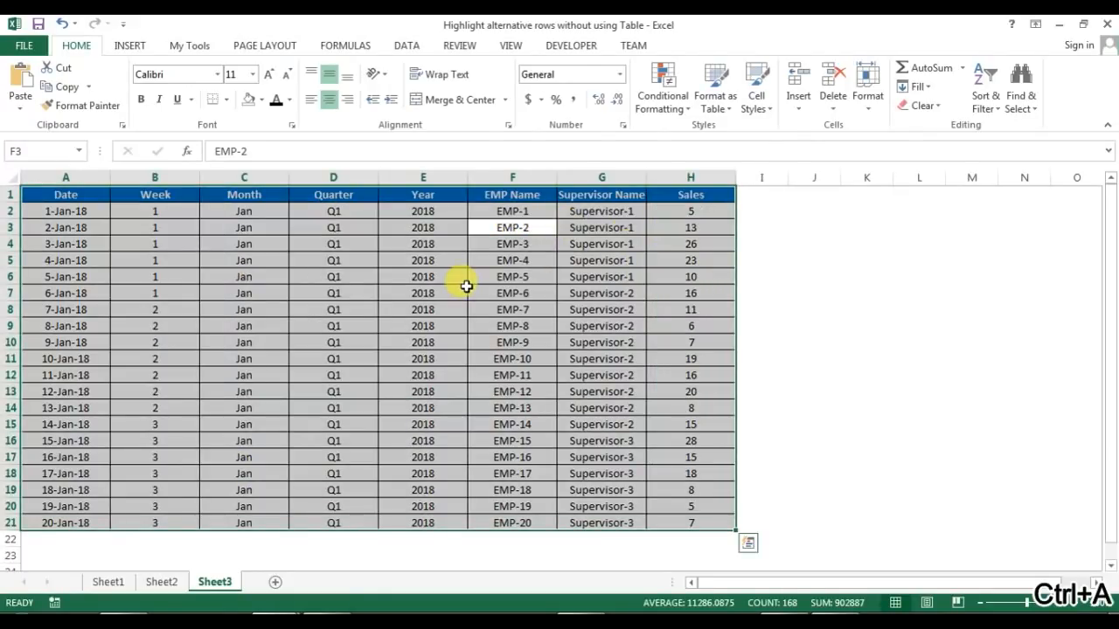
pyautogui.click(748, 542)
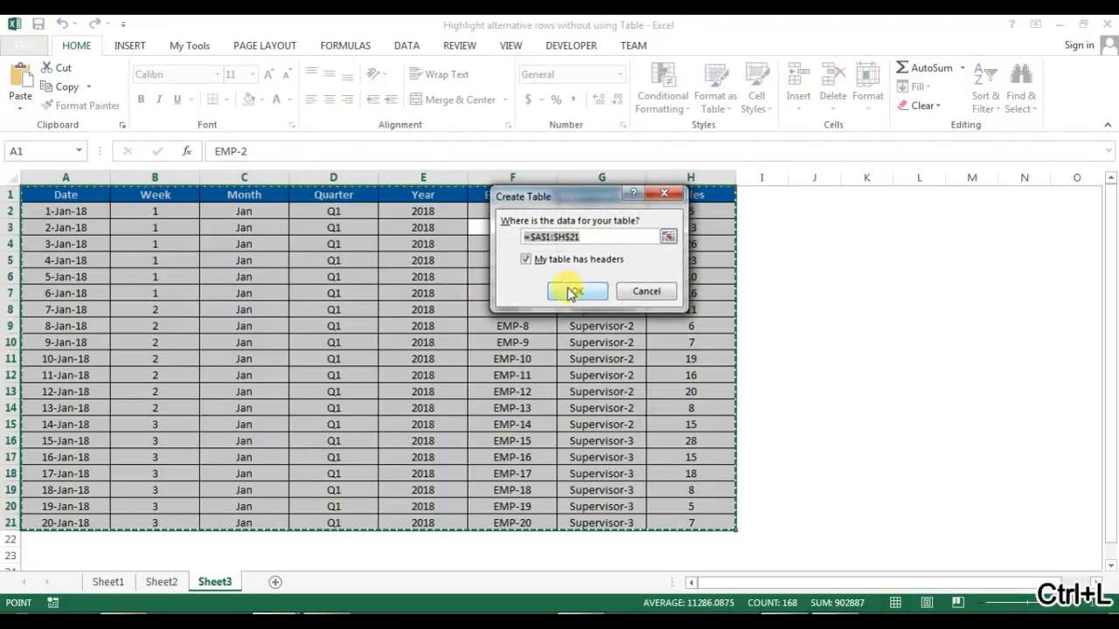
pyautogui.click(574, 290)
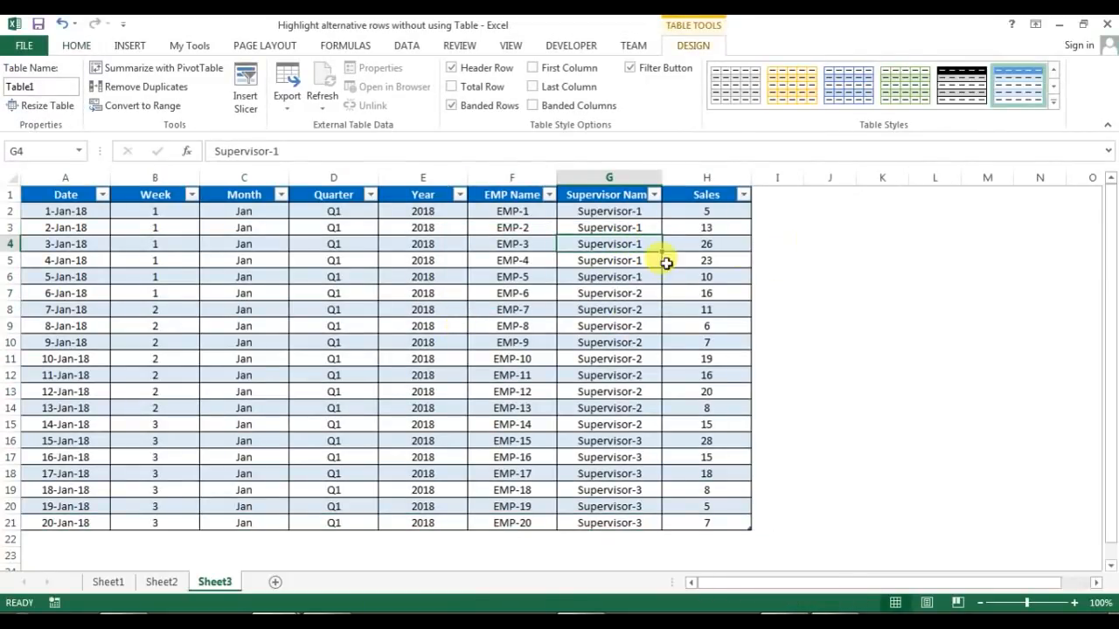
# - Apply a light orange style from the Table Styles gallery to the table
pyautogui.click(707, 228)
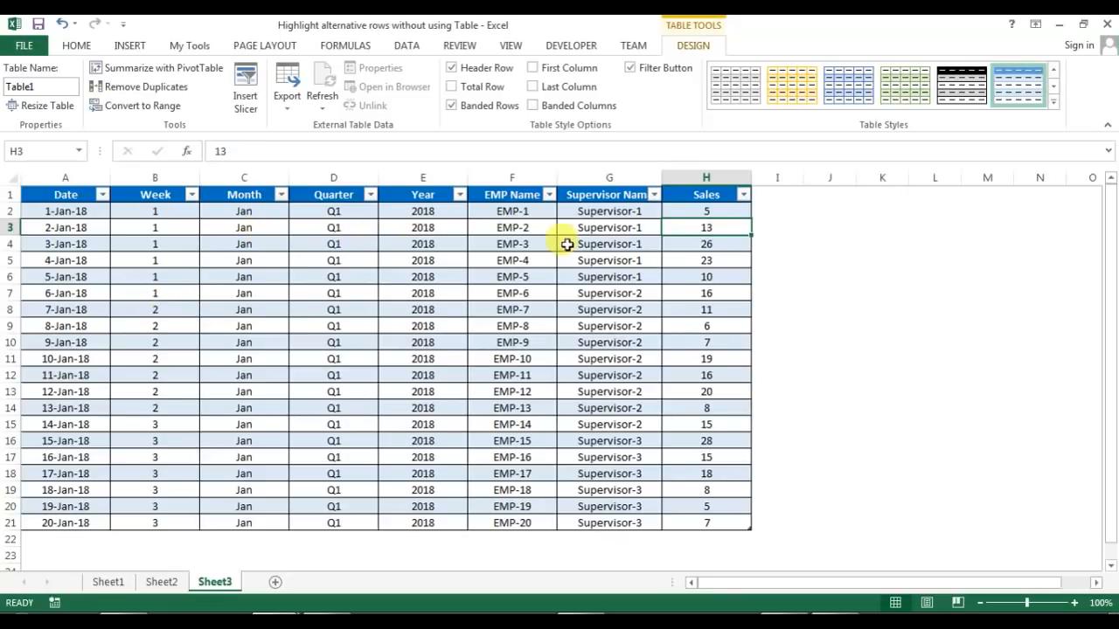
pyautogui.moveTo(405, 255)
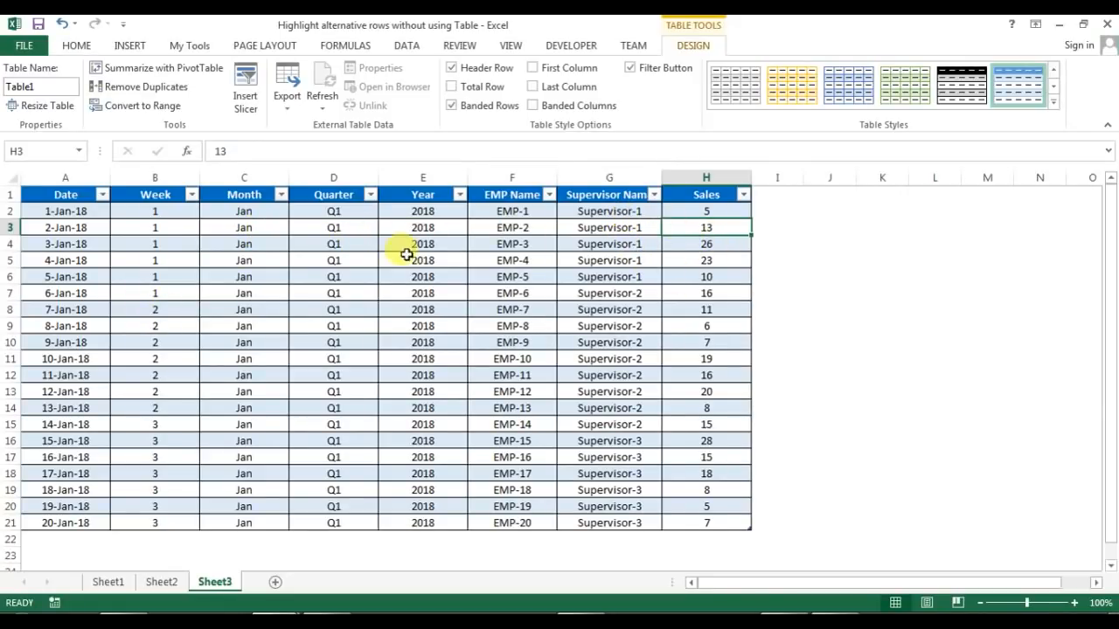
pyautogui.moveTo(1060, 103)
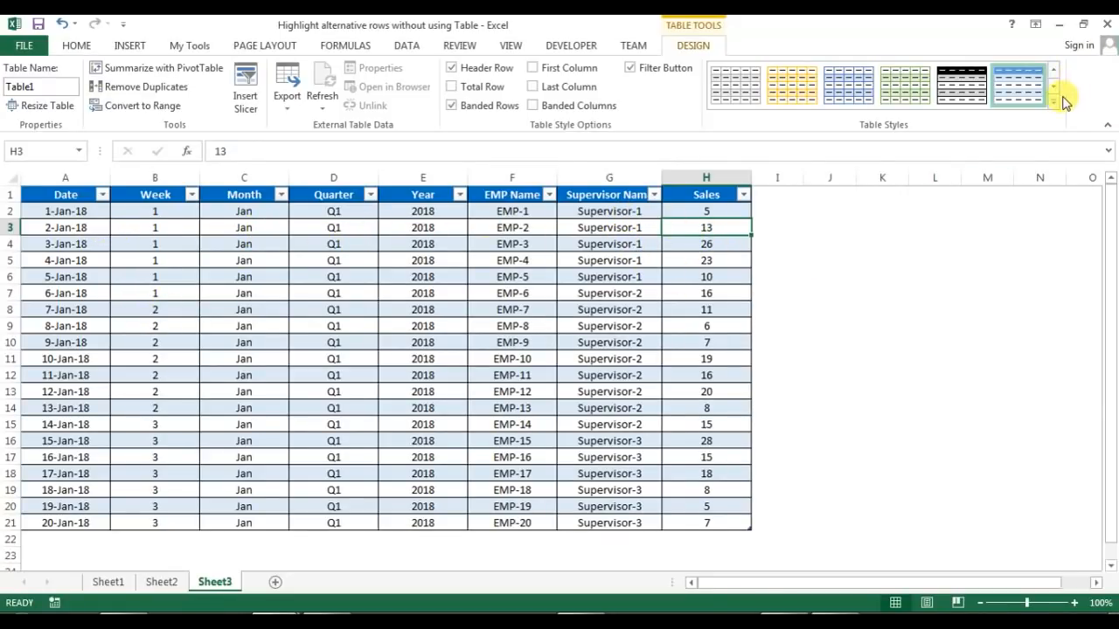
pyautogui.click(1051, 103)
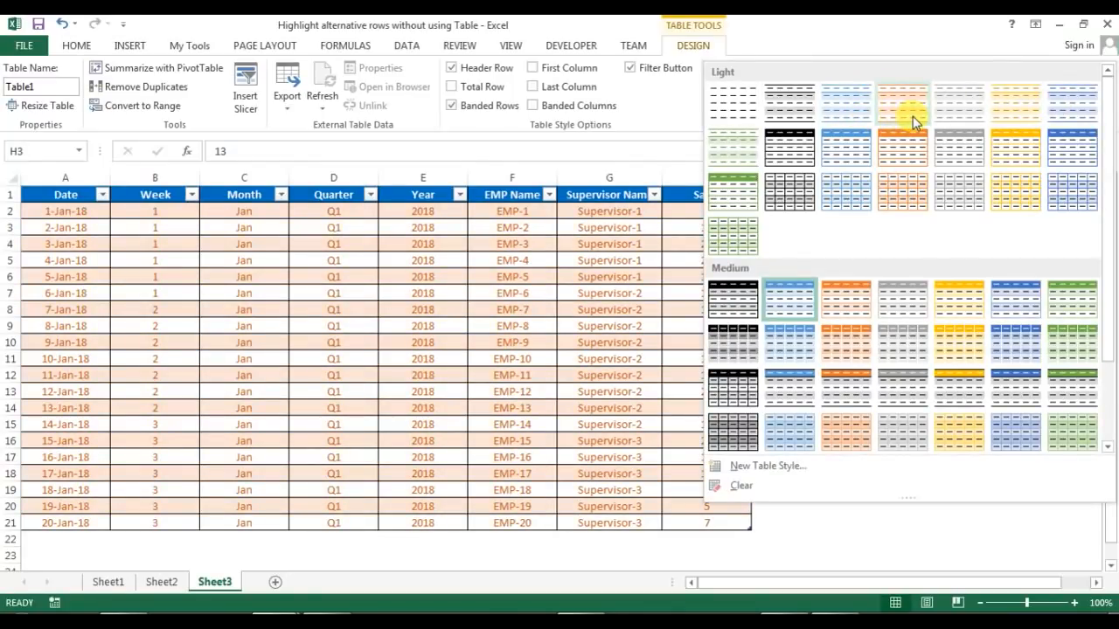
pyautogui.moveTo(1014, 147)
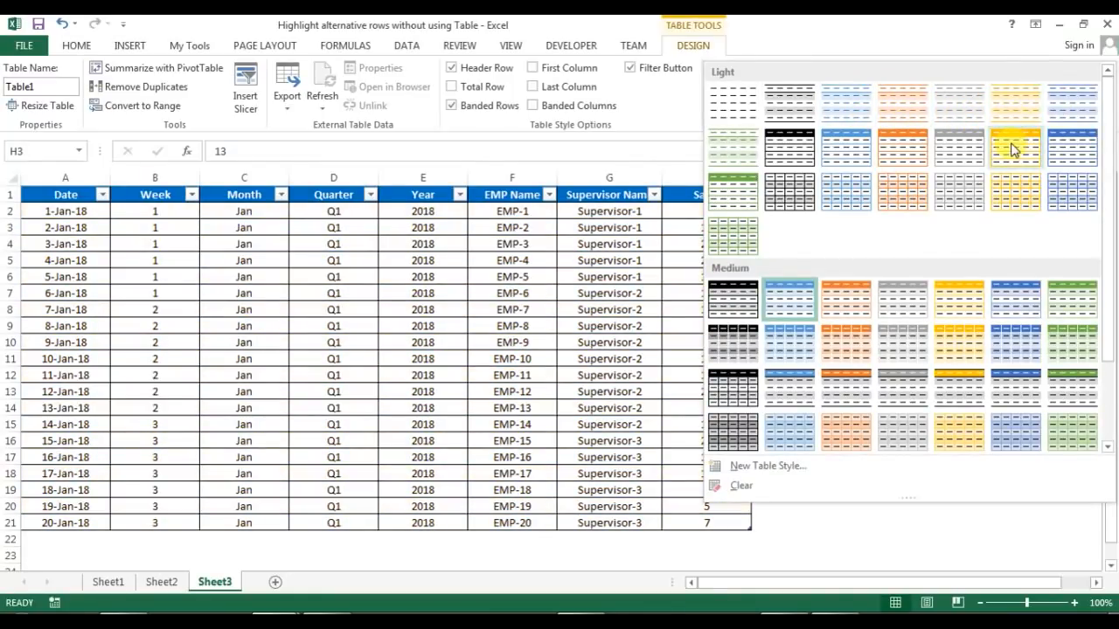
pyautogui.click(1014, 147)
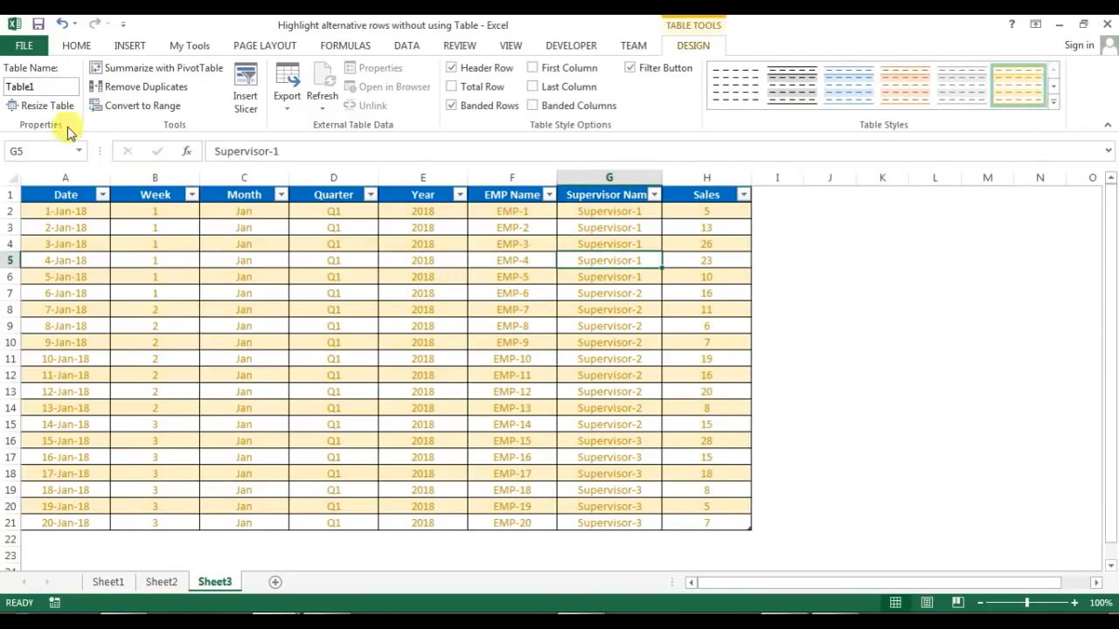
pyautogui.moveTo(214, 114)
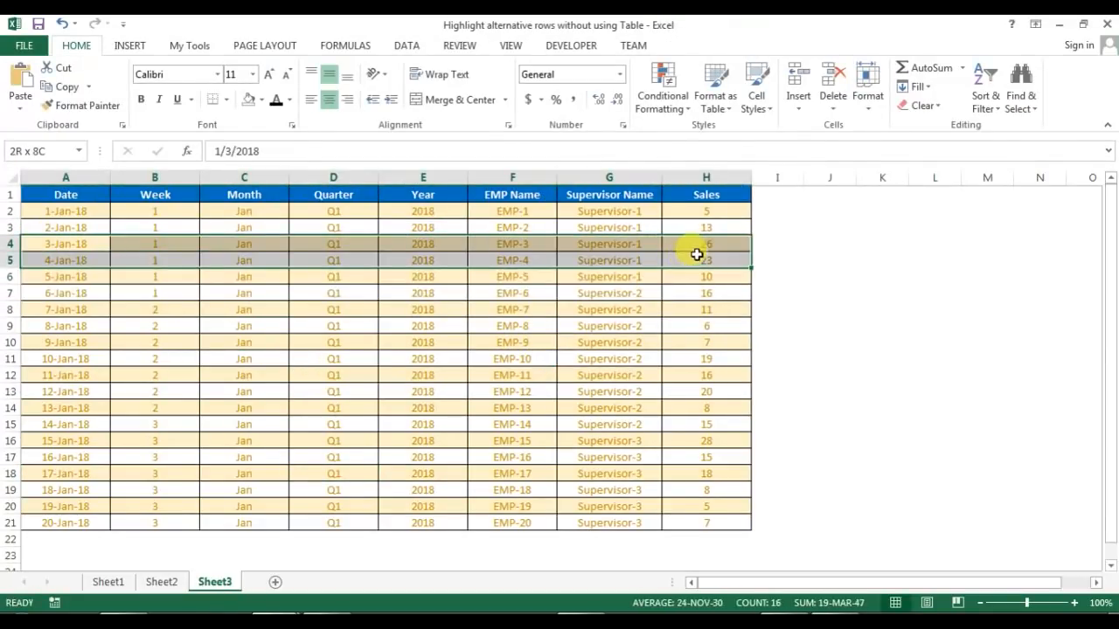
# - Sort the table by Sales smallest to largest, then move to Sheet2
pyautogui.click(65, 227)
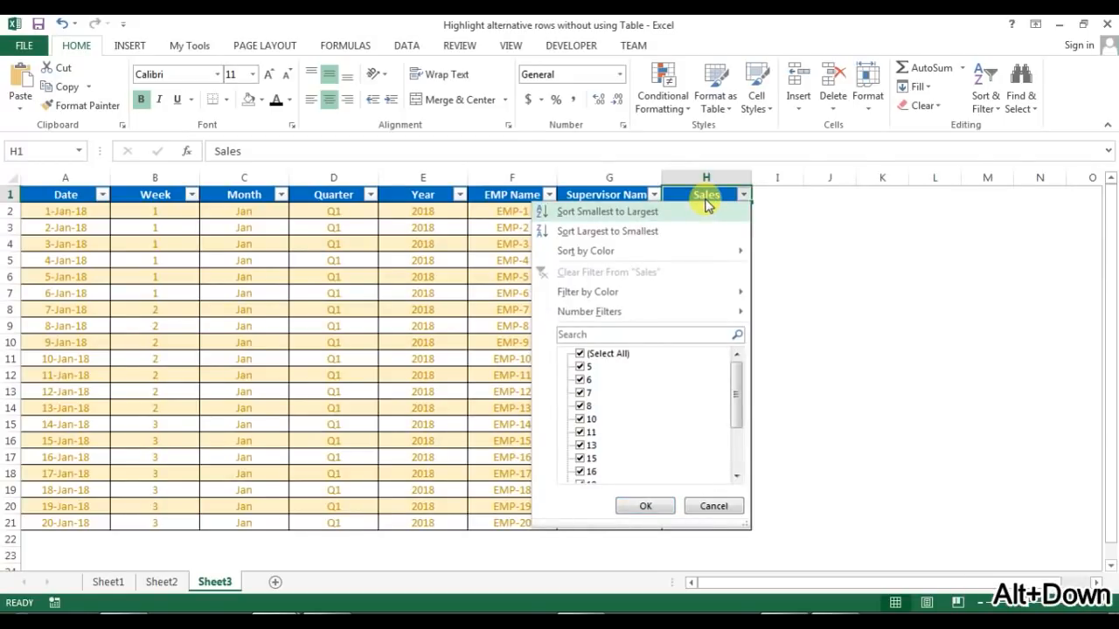
pyautogui.click(608, 211)
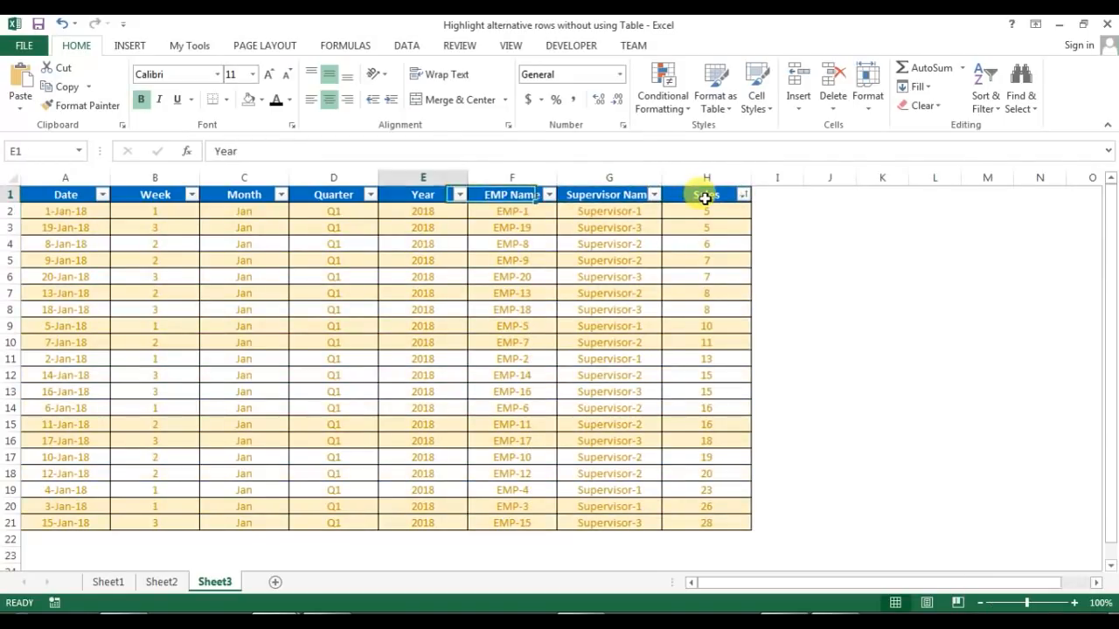
pyautogui.press('Ctrl+Shift+Right')
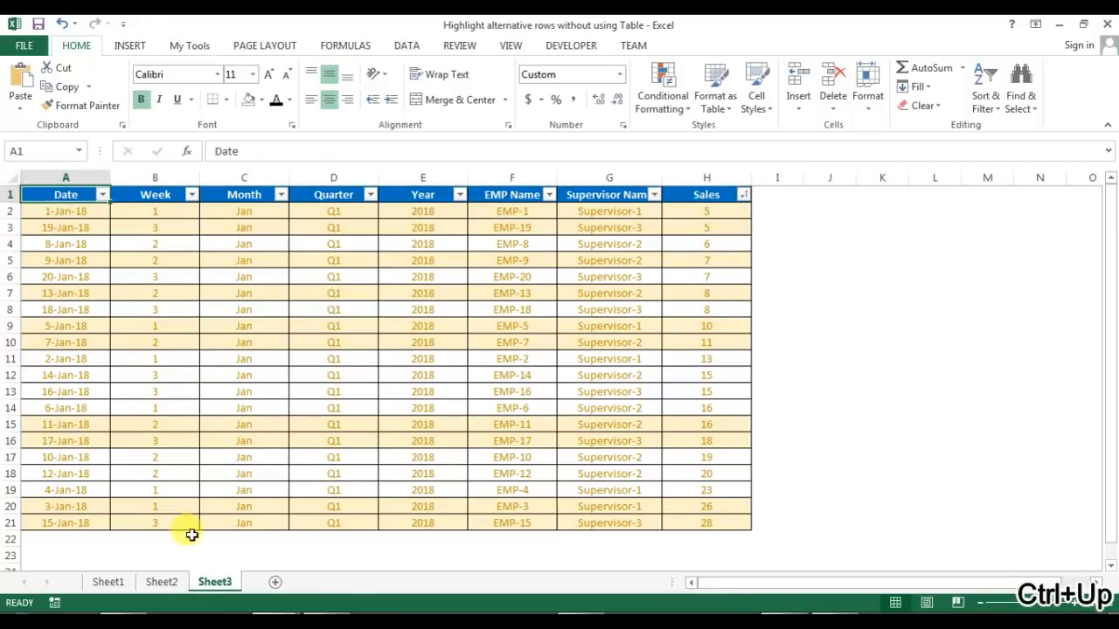
pyautogui.click(161, 582)
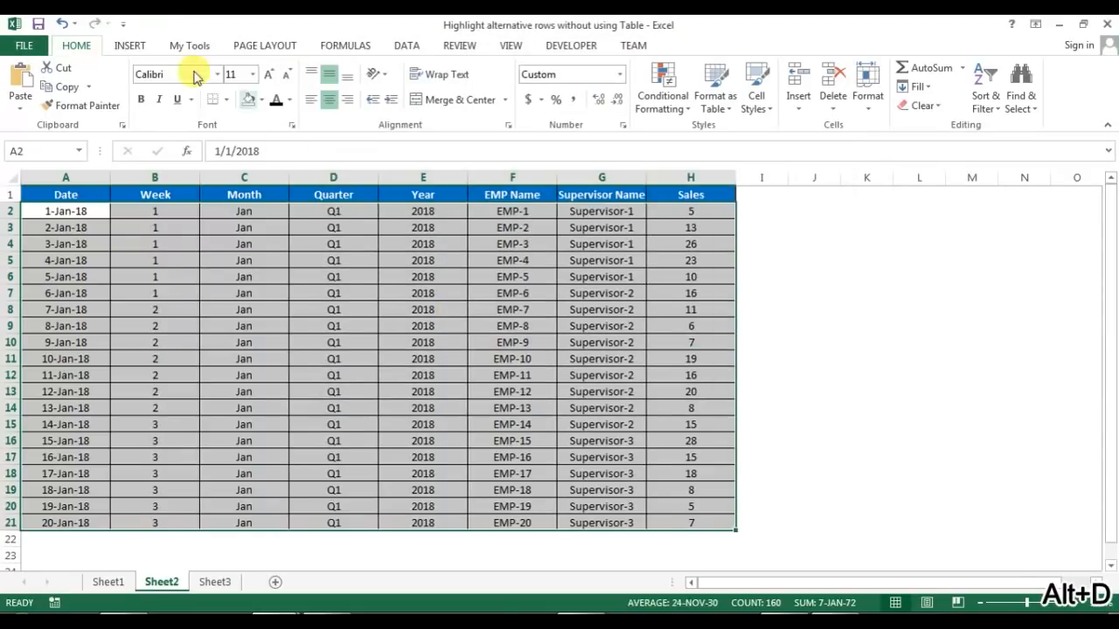
pyautogui.moveTo(661, 87)
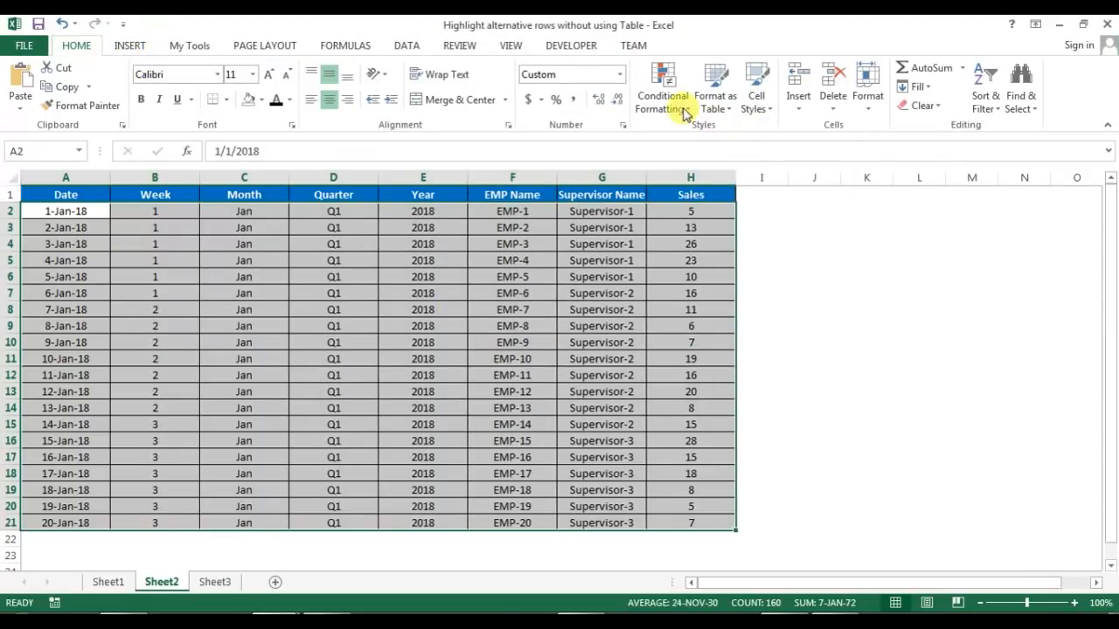
# - Start a new conditional formatting rule from the Home ribbon for the selected data
pyautogui.click(661, 88)
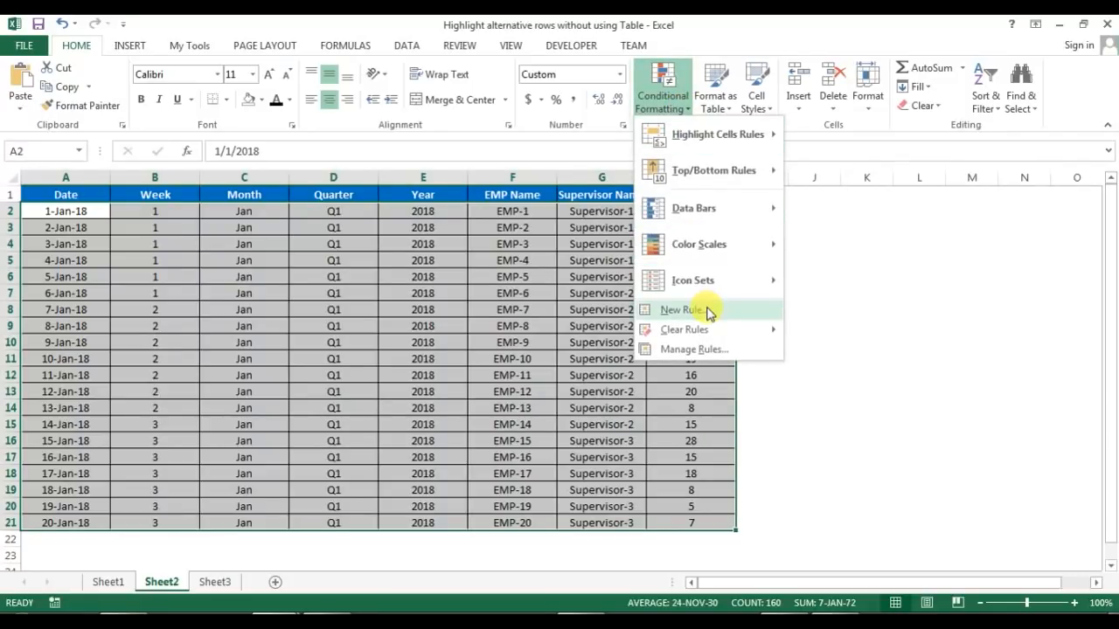
pyautogui.click(682, 310)
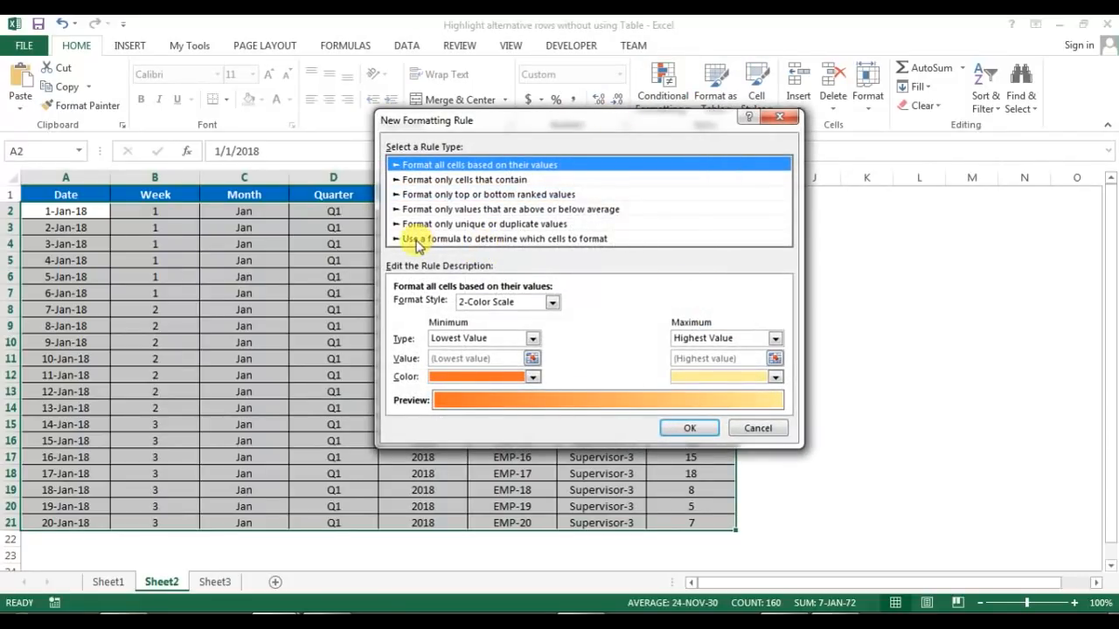
pyautogui.moveTo(514, 248)
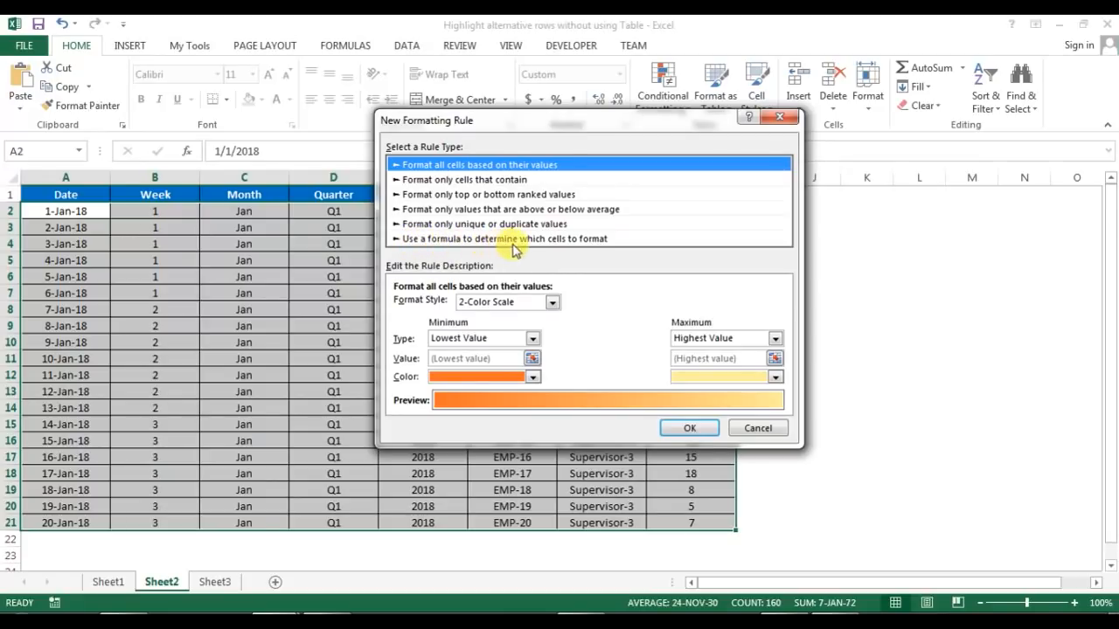
# - Choose a formula-based rule and enter =isodd(row()) as its condition
pyautogui.click(504, 238)
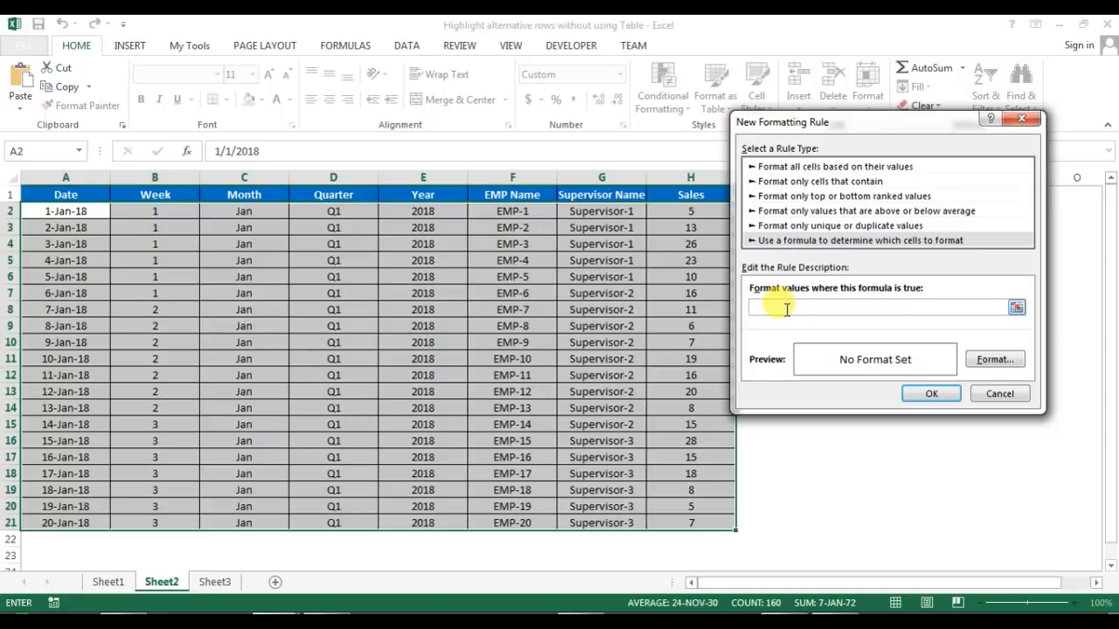
pyautogui.write('=iso')
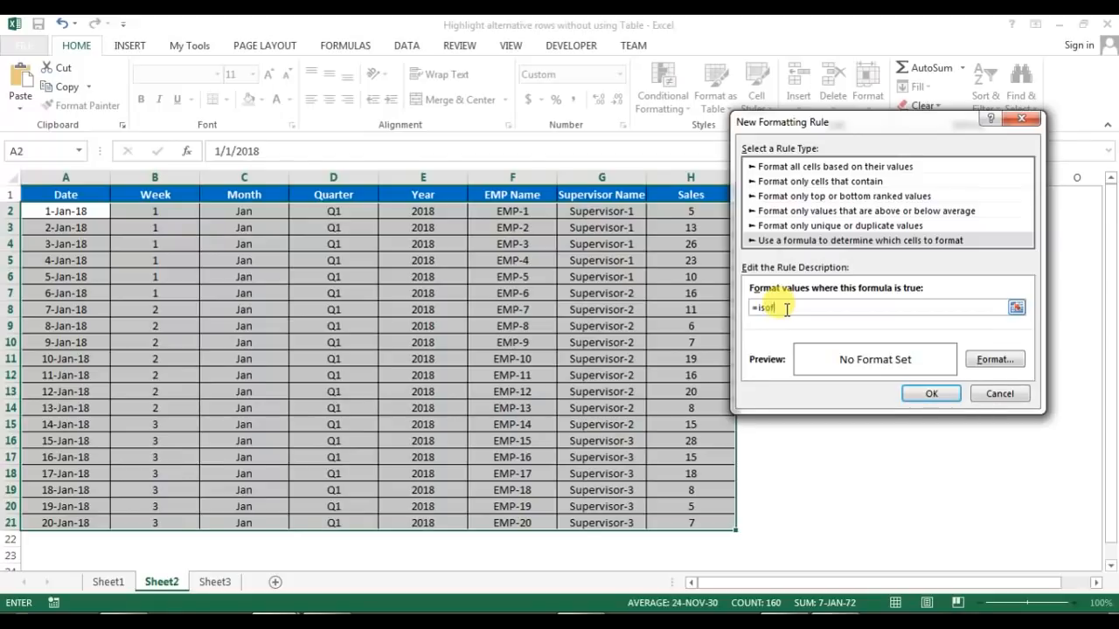
pyautogui.write('dd')
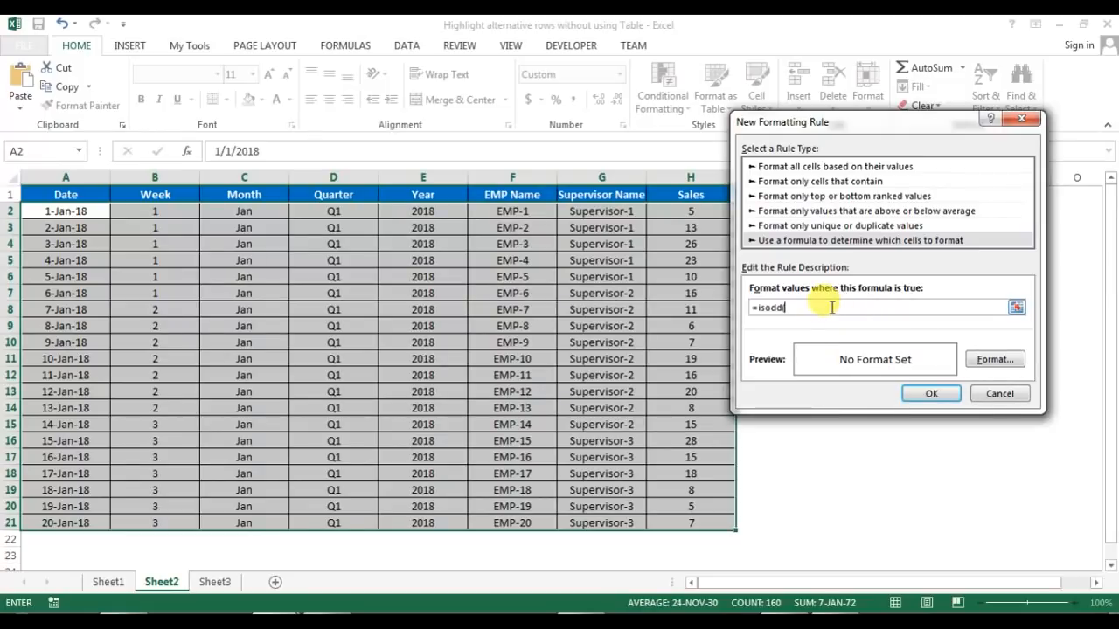
pyautogui.write('(row(')
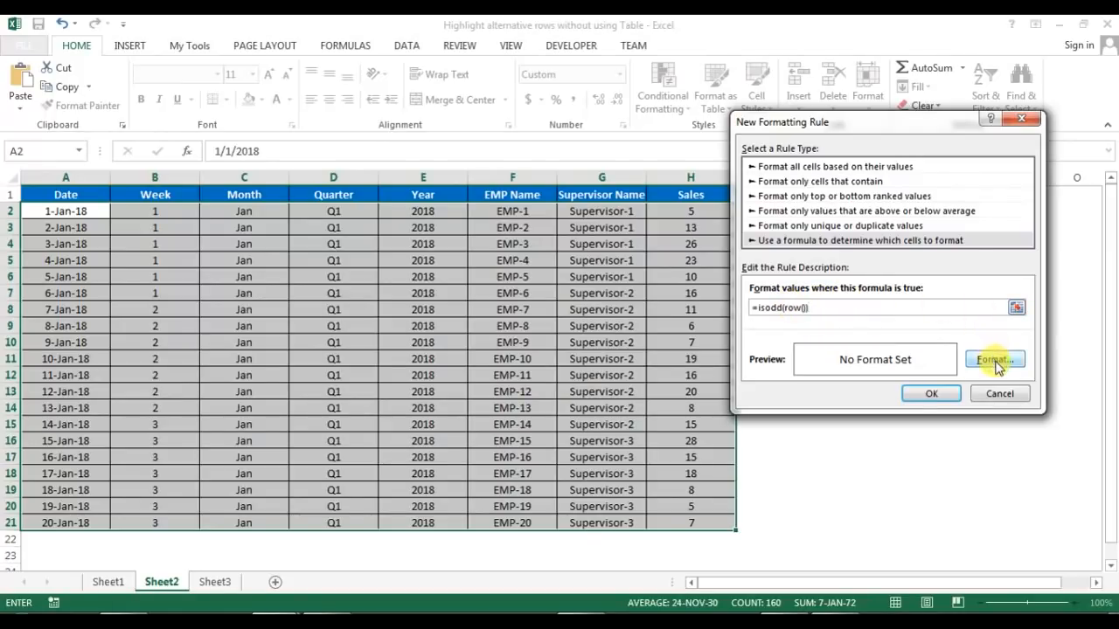
# - Set the rule's format to a light orange fill and confirm it
pyautogui.click(995, 360)
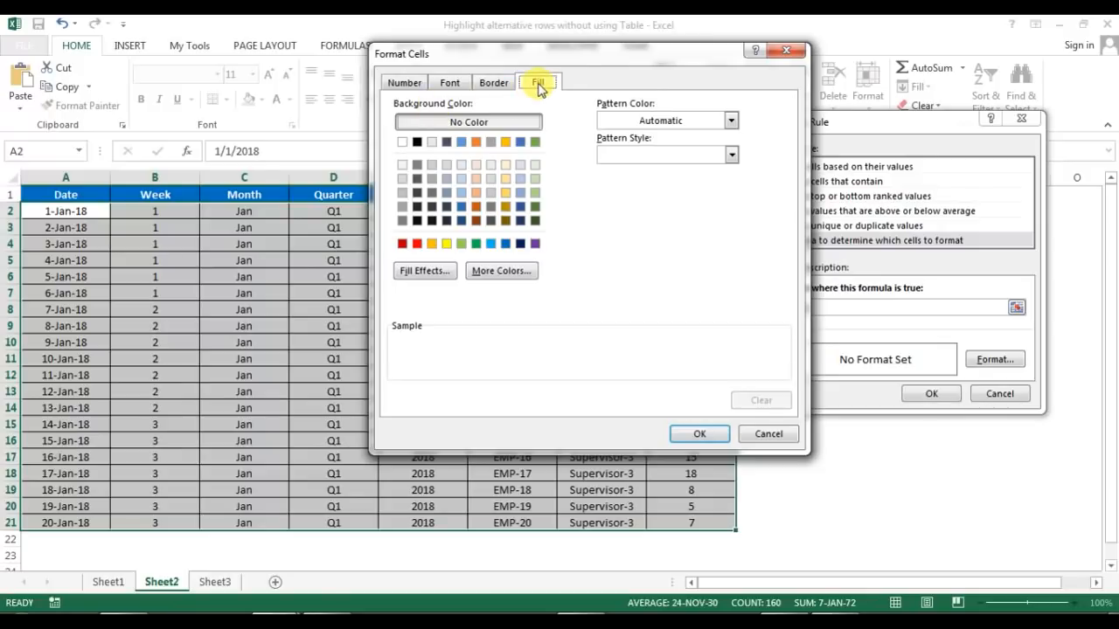
pyautogui.moveTo(489, 67)
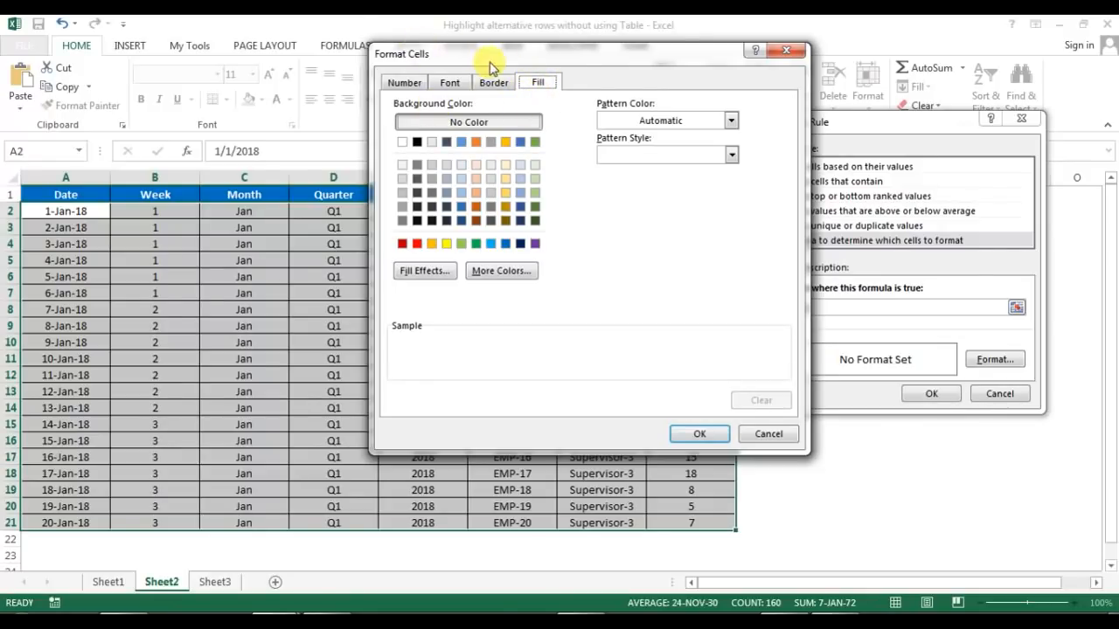
pyautogui.click(505, 179)
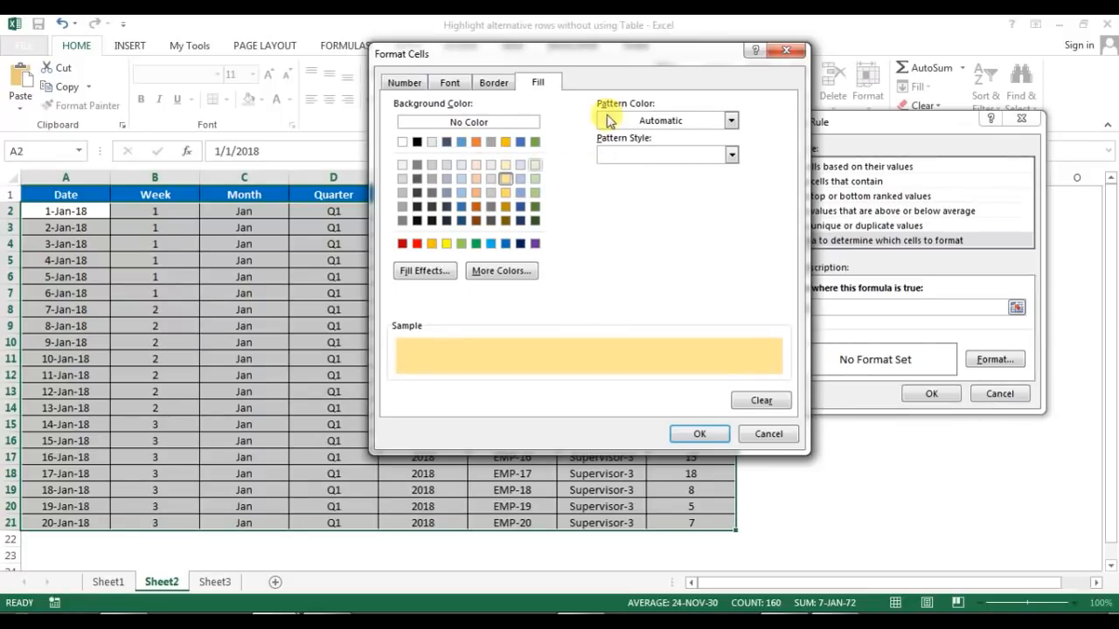
pyautogui.click(448, 82)
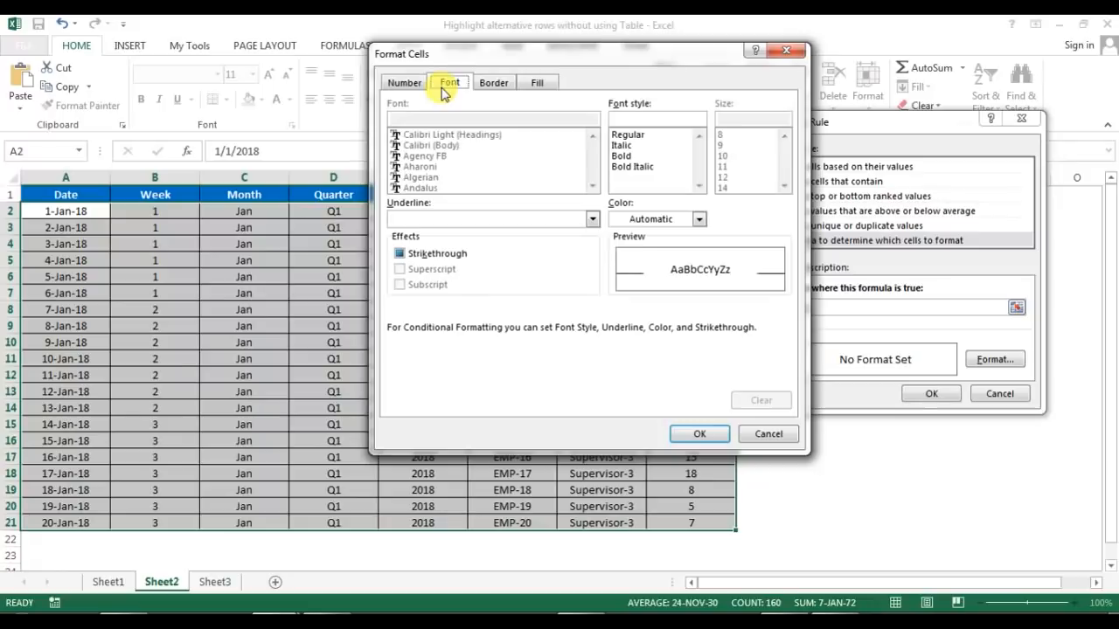
pyautogui.moveTo(542, 91)
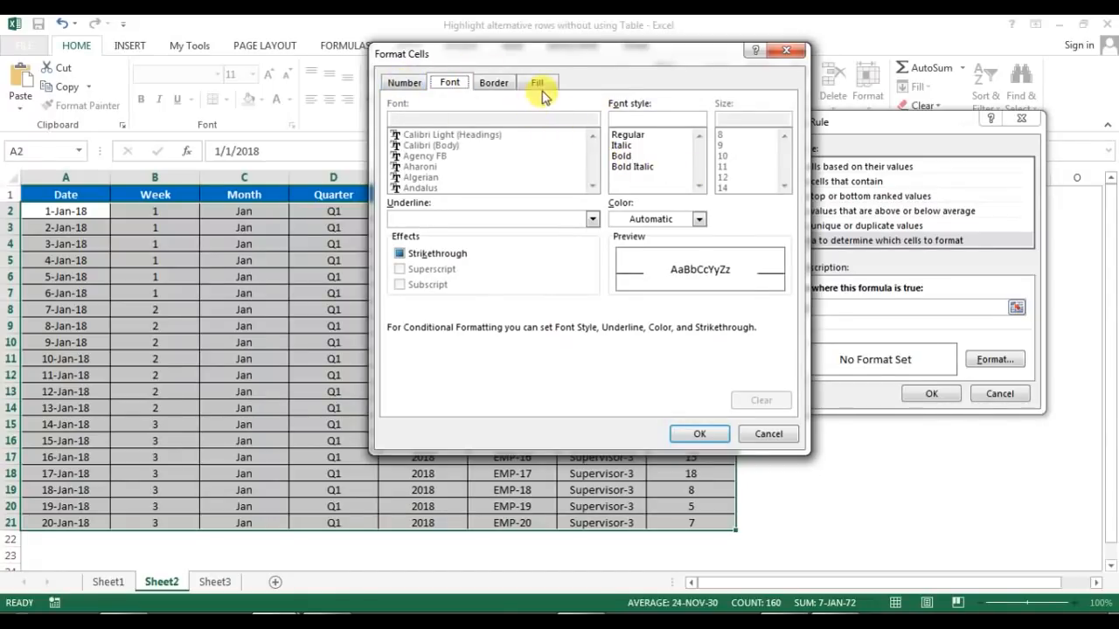
pyautogui.click(539, 82)
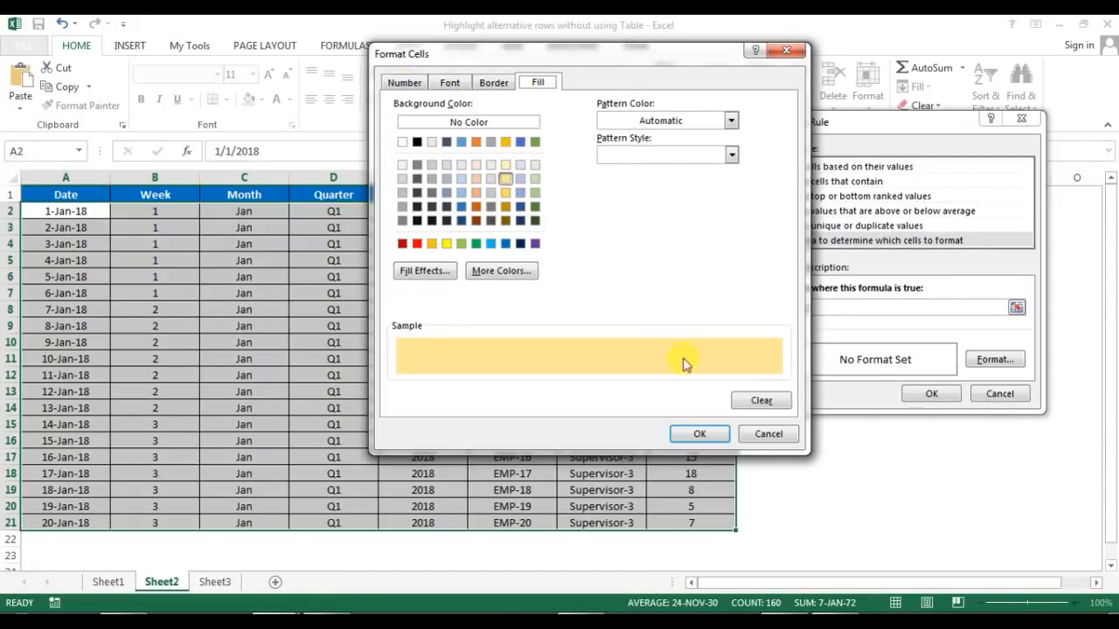
pyautogui.click(700, 434)
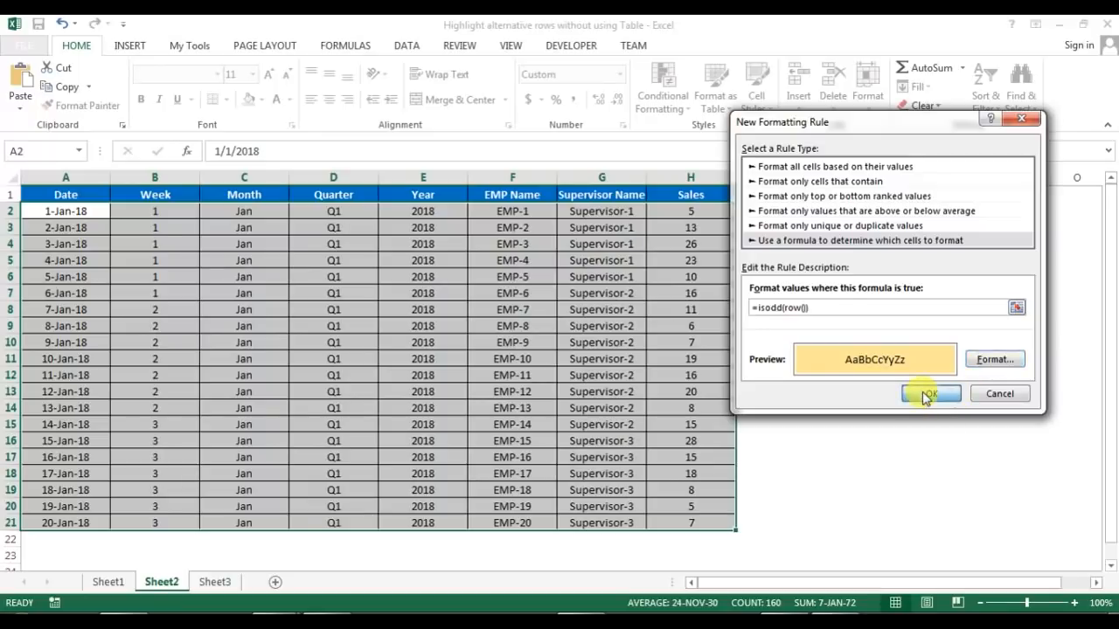
# - Confirm the rule so odd rows shade light orange, then check cells in the sheet
pyautogui.click(930, 393)
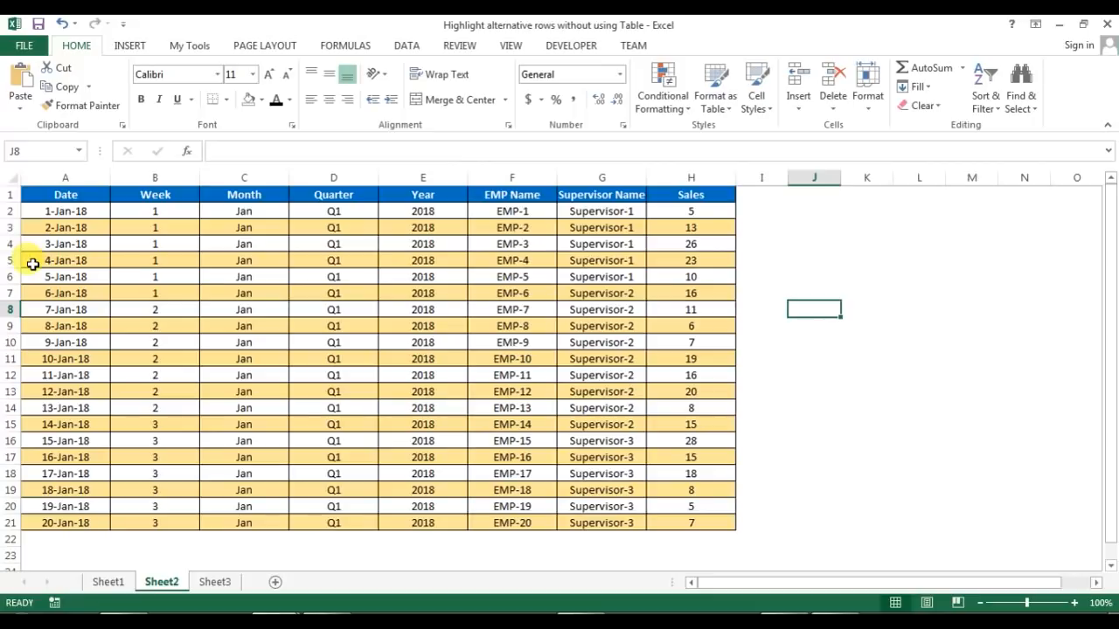
pyautogui.click(64, 327)
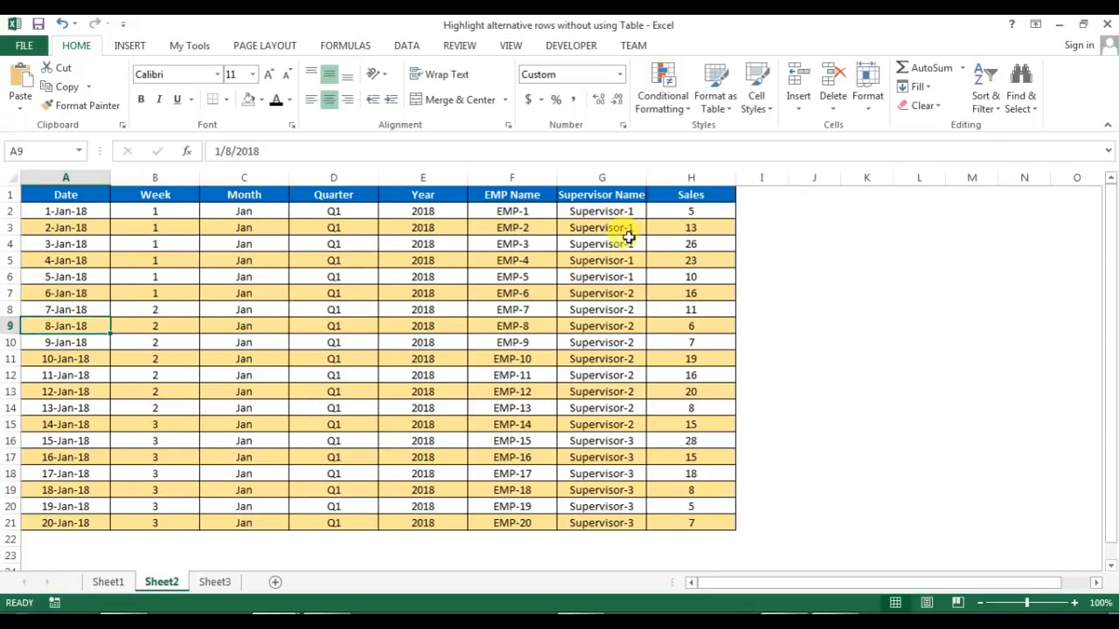
pyautogui.click(675, 189)
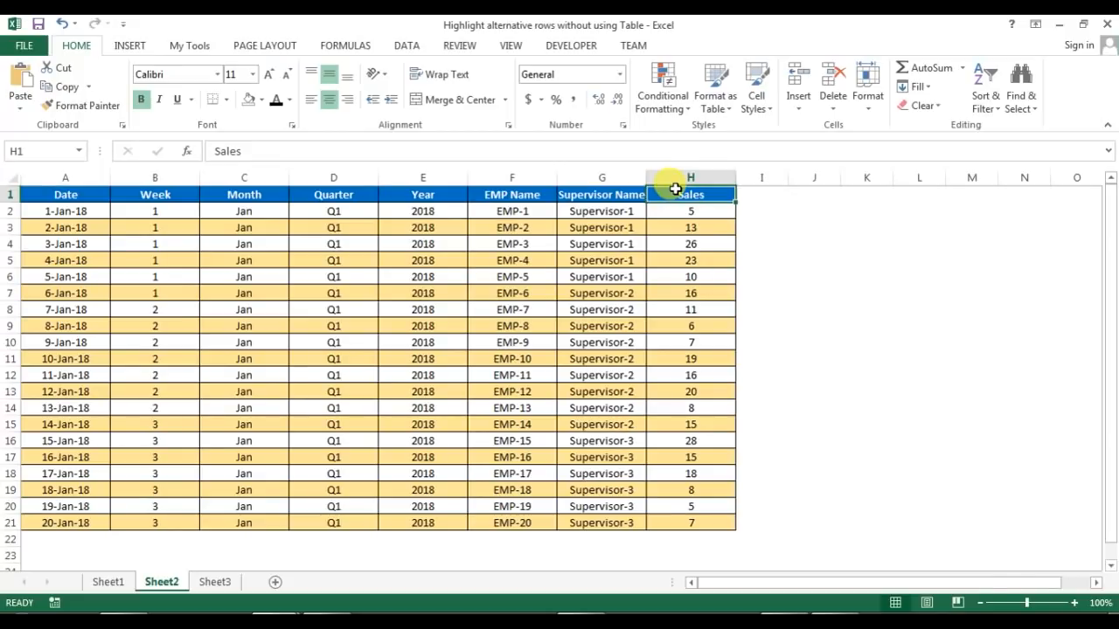
pyautogui.click(727, 194)
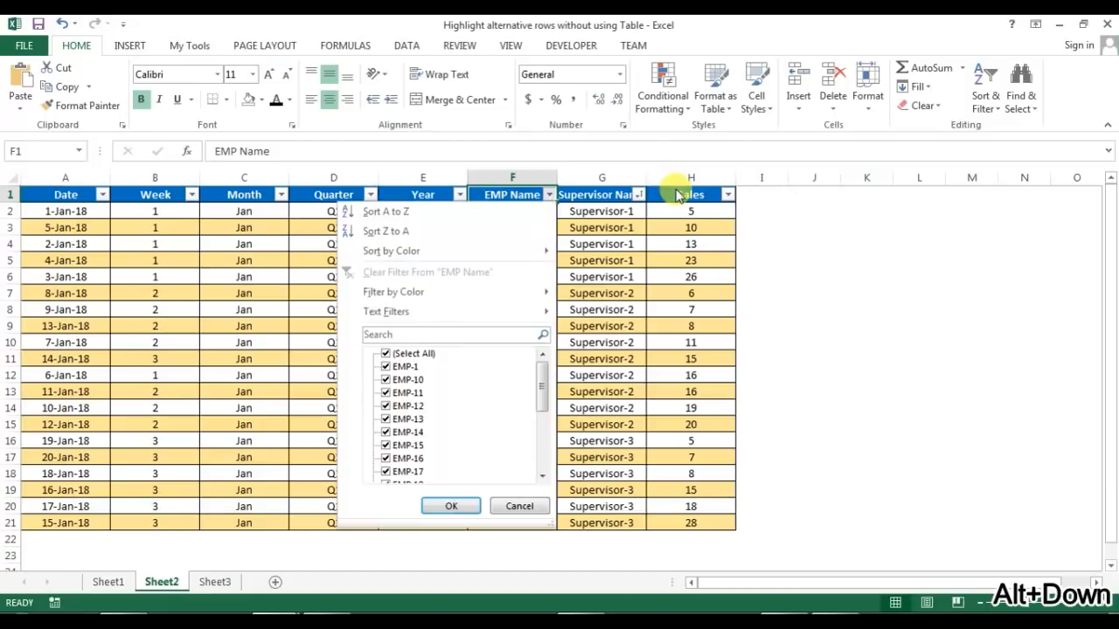
pyautogui.click(451, 506)
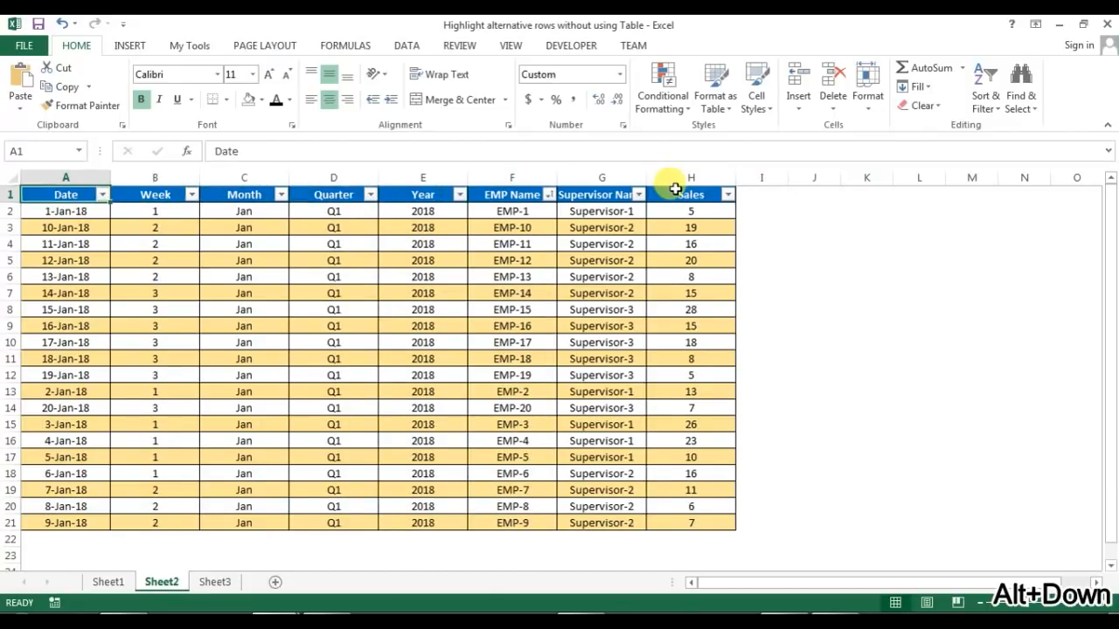
pyautogui.click(101, 194)
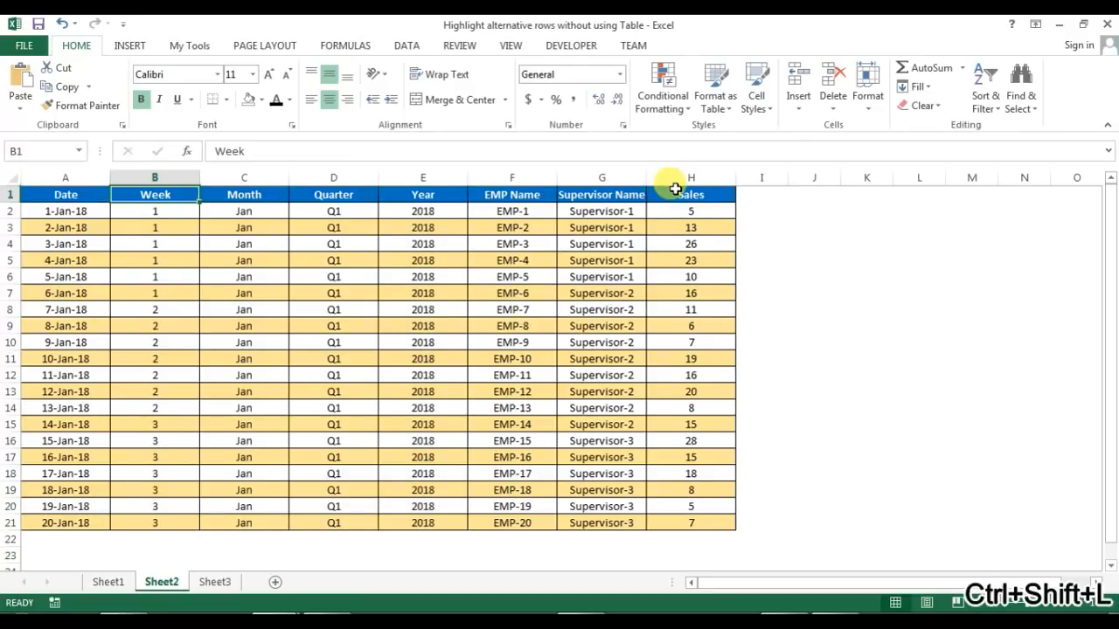
pyautogui.click(67, 489)
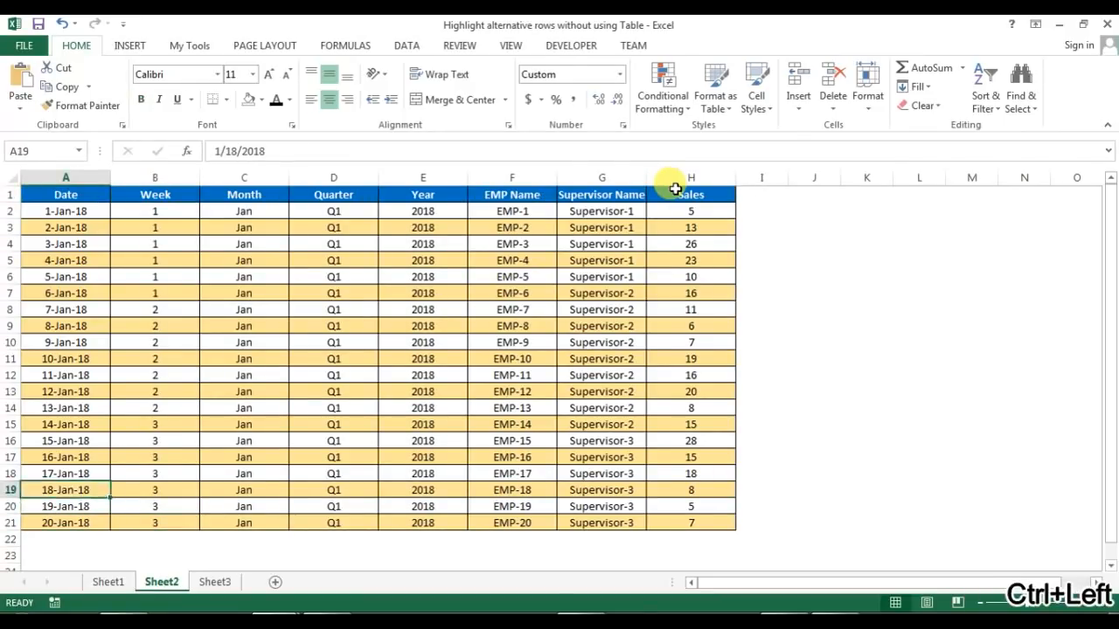
pyautogui.click(64, 459)
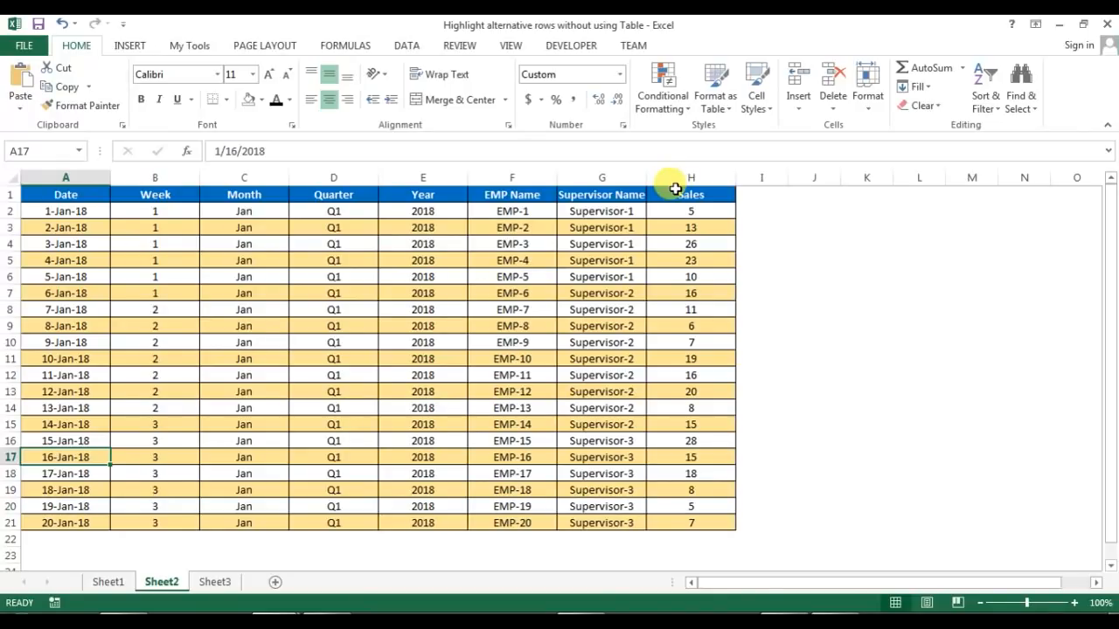
pyautogui.press('ctrl+Up')
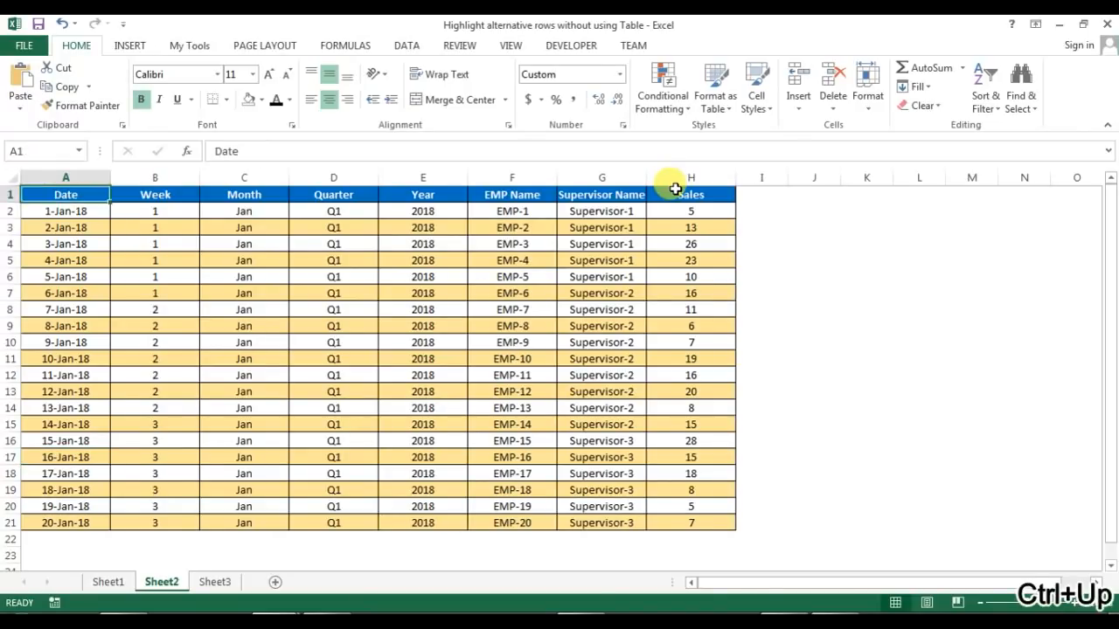